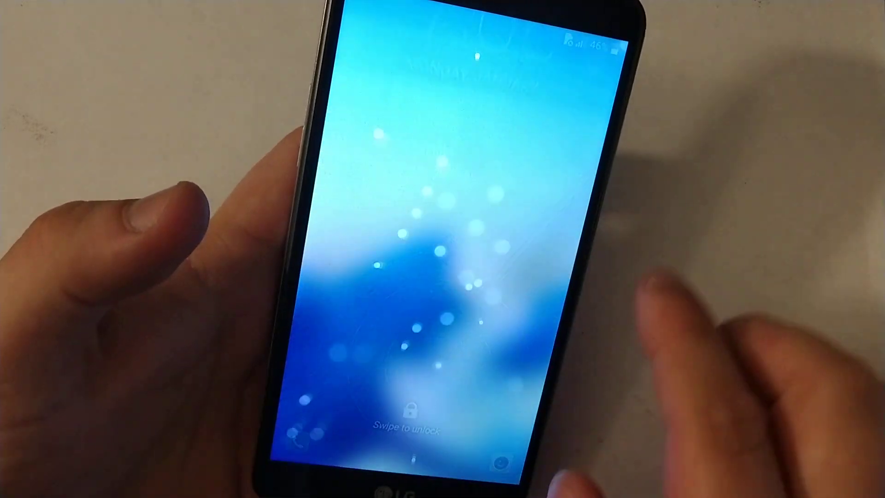
# Attempt a PIN on the lock screen and get the 'Try again' rejection.
pyautogui.click(449, 276)
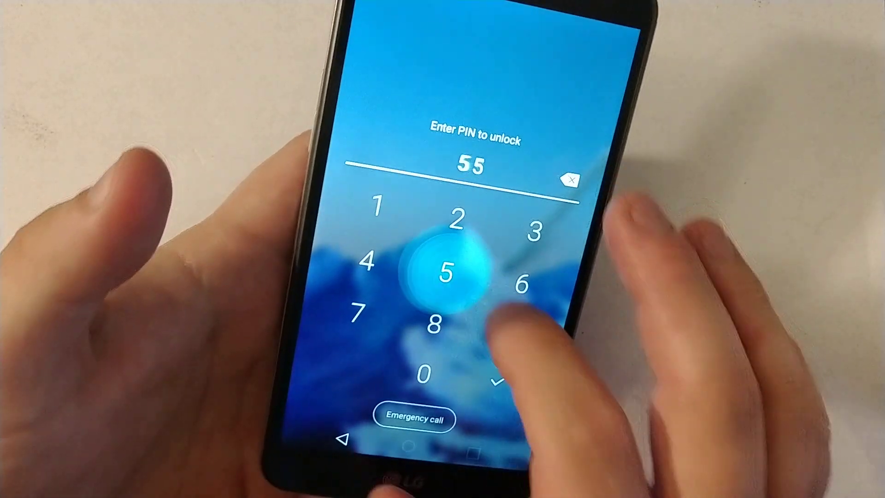
pyautogui.click(496, 375)
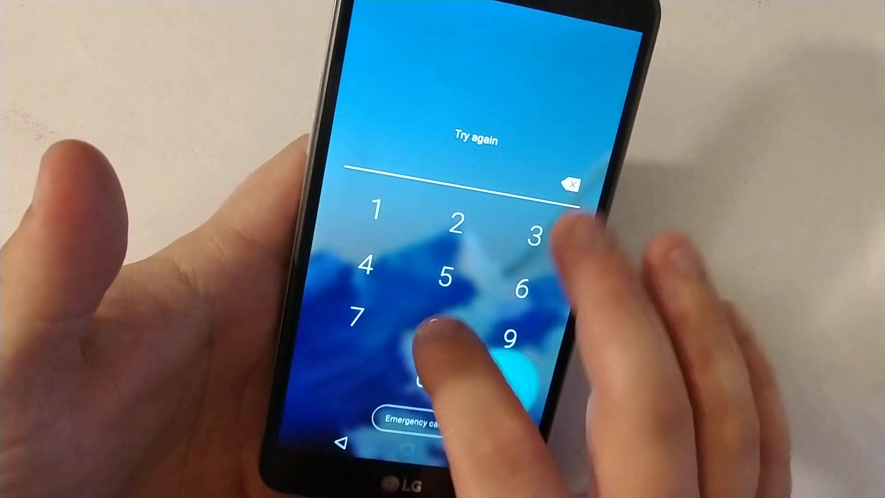
pyautogui.click(443, 325)
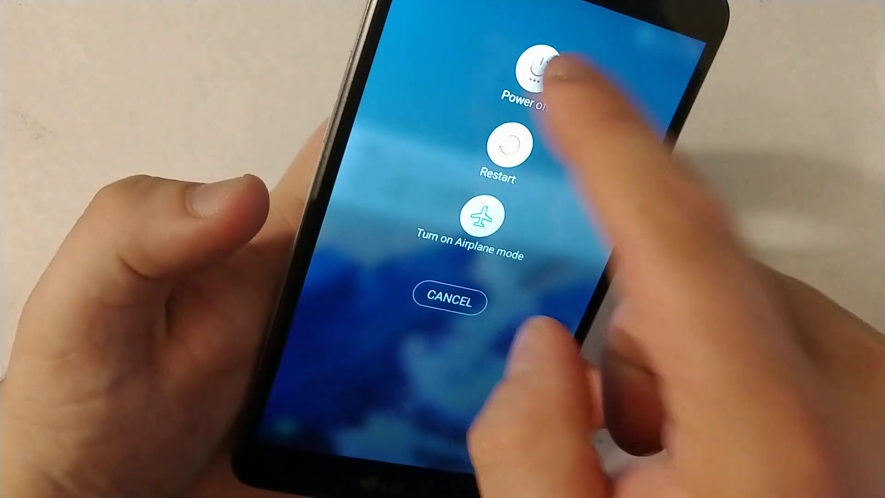
# Switch the phone off from the power menu so it can boot into recovery.
pyautogui.click(542, 67)
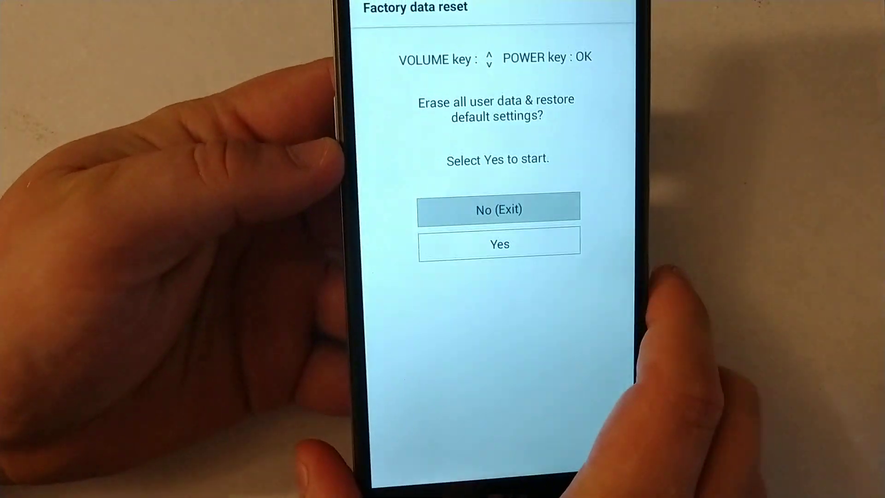
# Highlight Yes with Volume down and confirm to start erasing all user data.
pyautogui.press('VolumeDown')
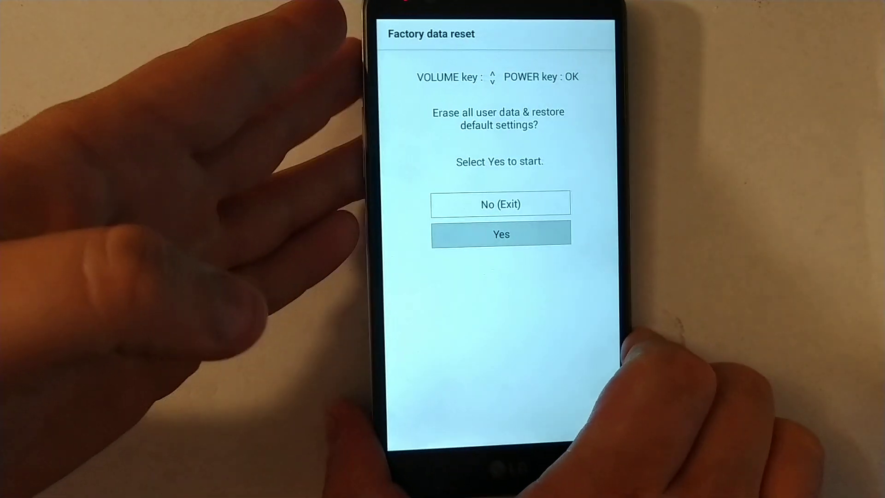
pyautogui.click(499, 233)
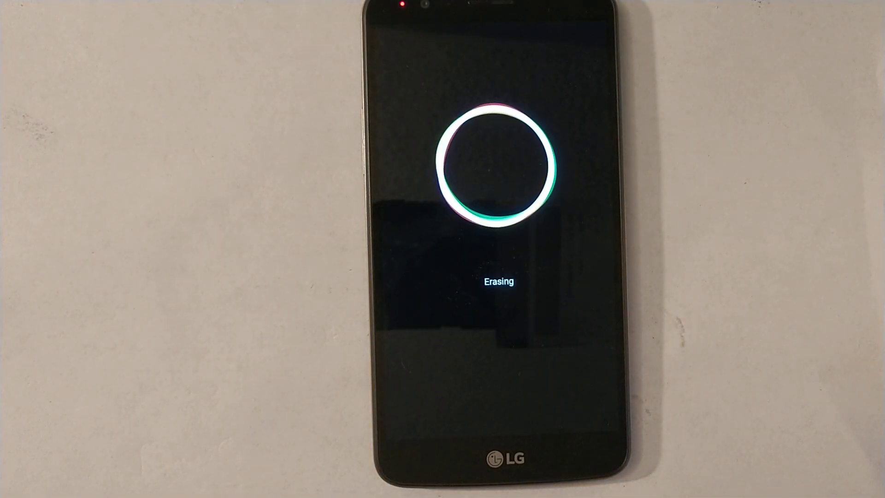